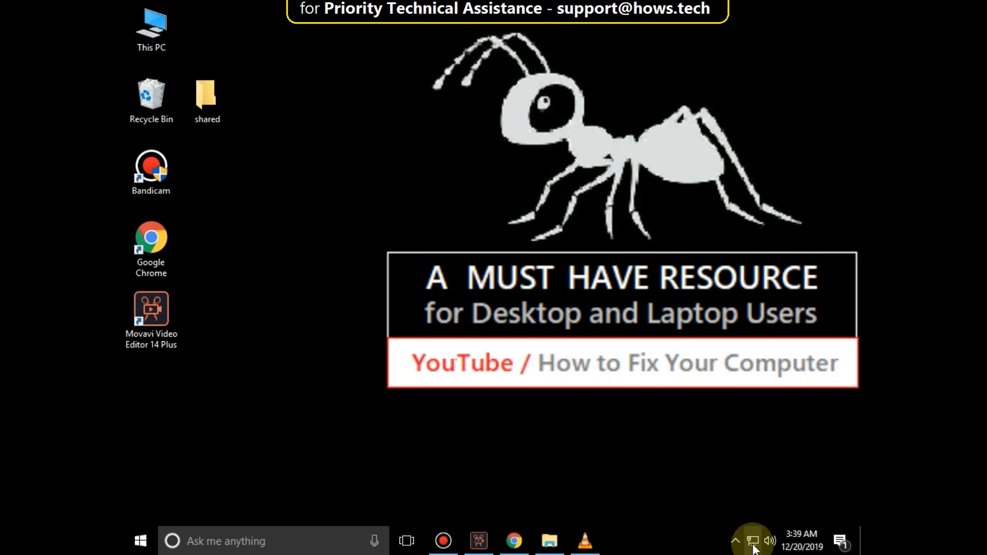
- Open the Network and Sharing Center from the system-tray network icon
right_click(753, 540)
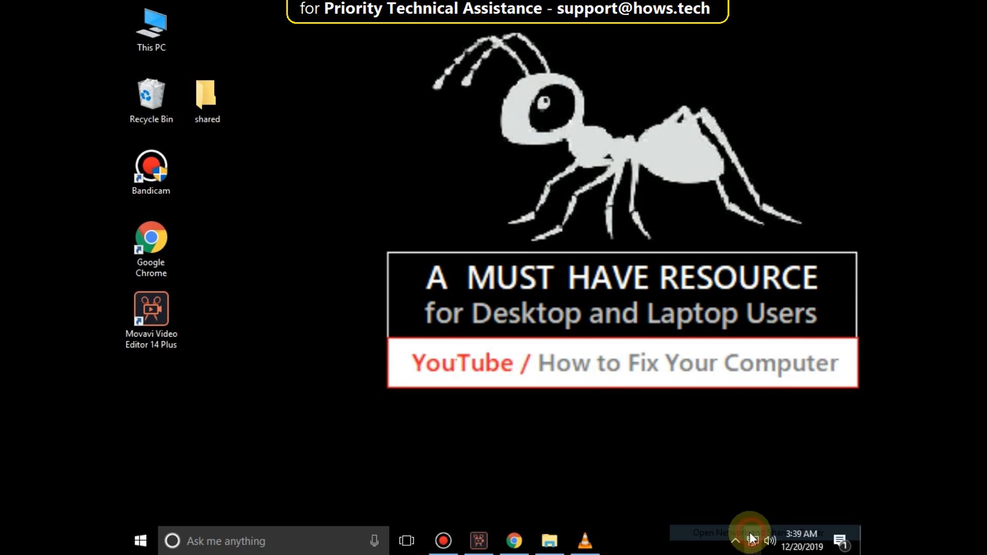
left_click(734, 532)
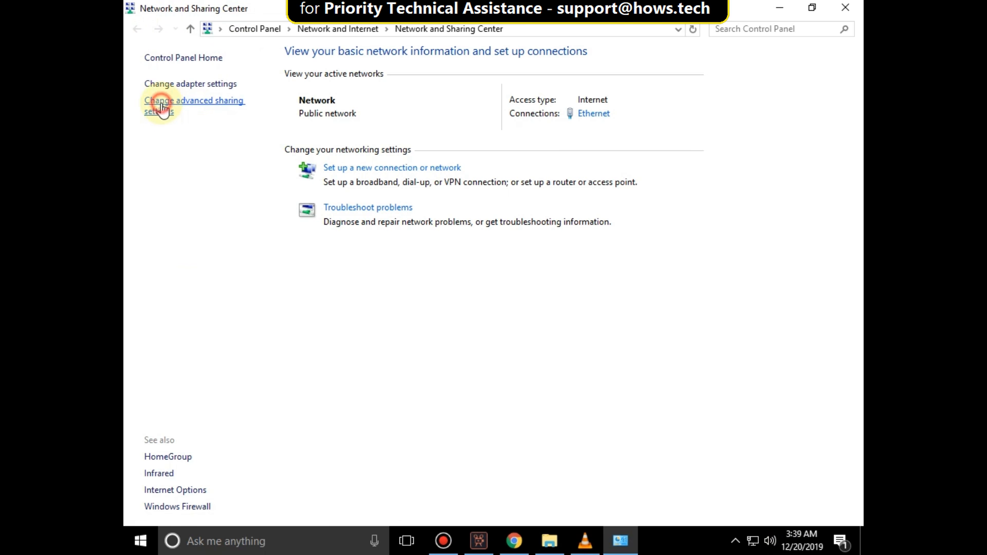
- In advanced sharing settings, turn on file and printer sharing for the Private profile
left_click(194, 105)
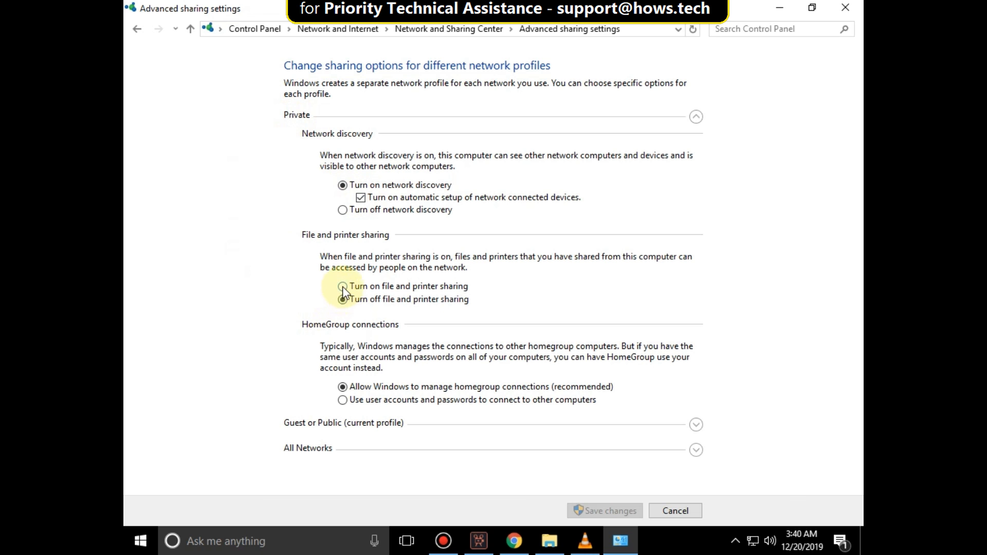
left_click(342, 285)
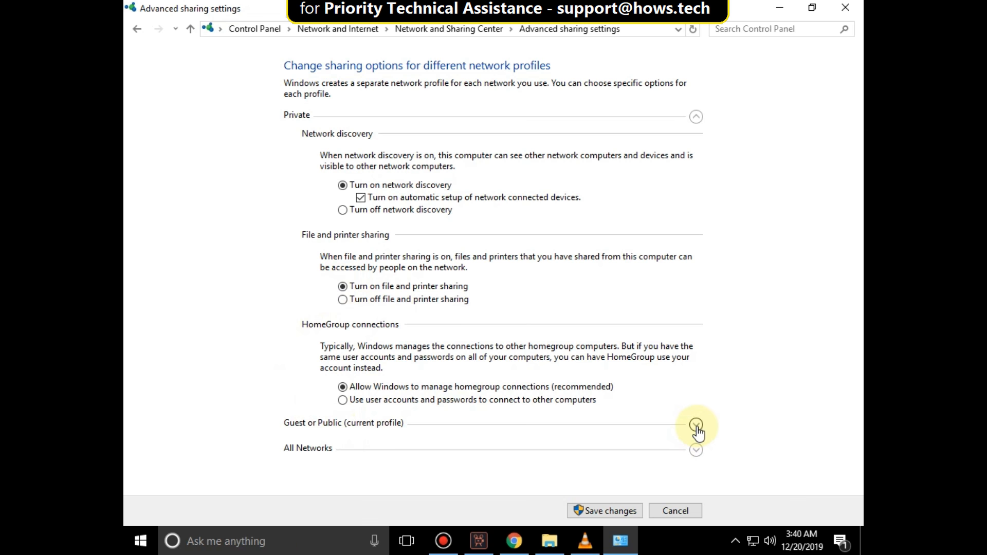
- Enable network discovery and file and printer sharing under the Guest or Public profile
left_click(696, 424)
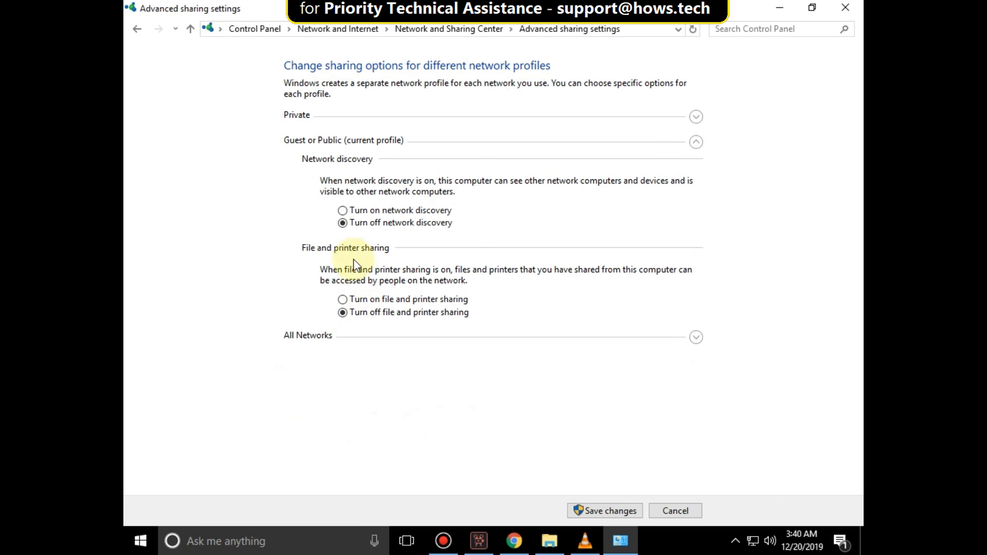
left_click(342, 211)
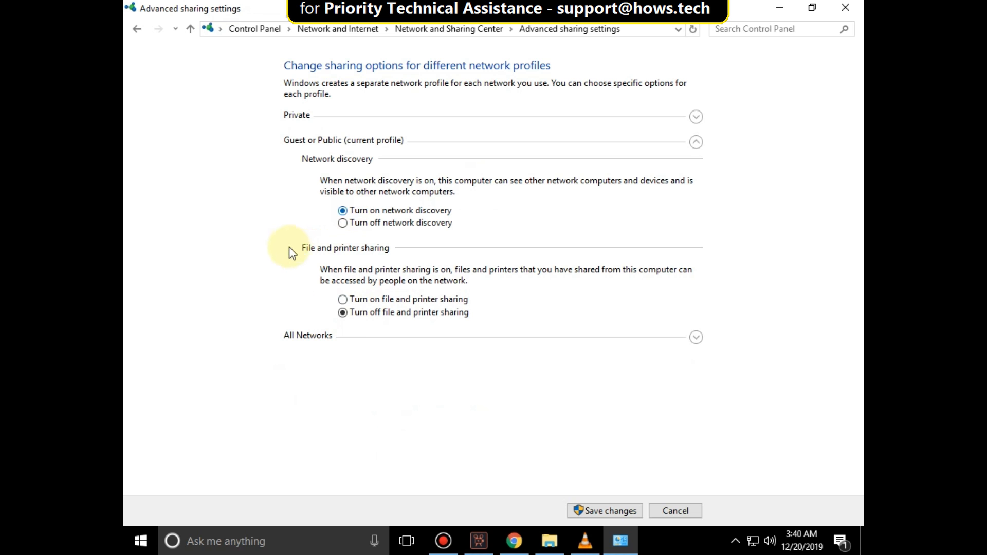
left_click(342, 299)
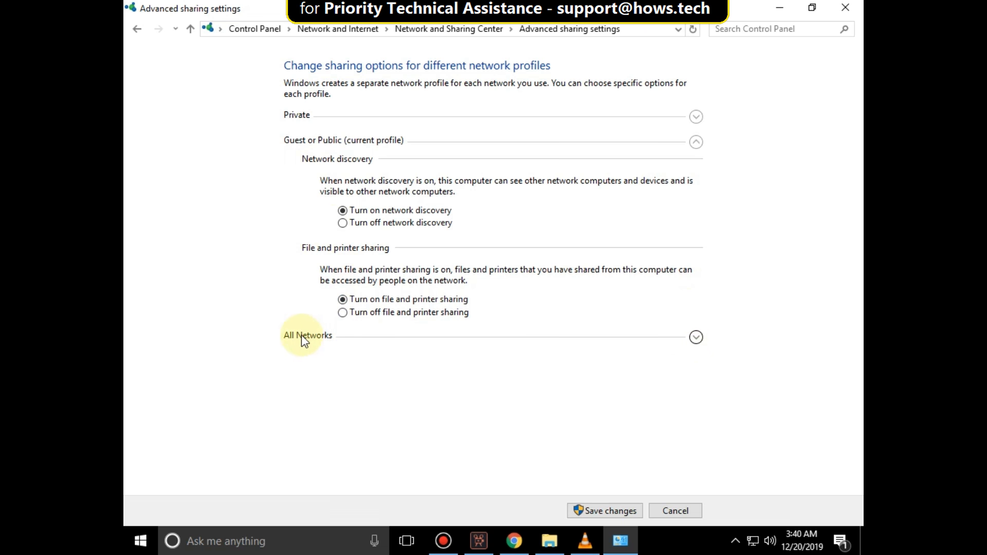
- Under All Networks, enable Public folder sharing, disable password protected sharing, save, and close
left_click(308, 336)
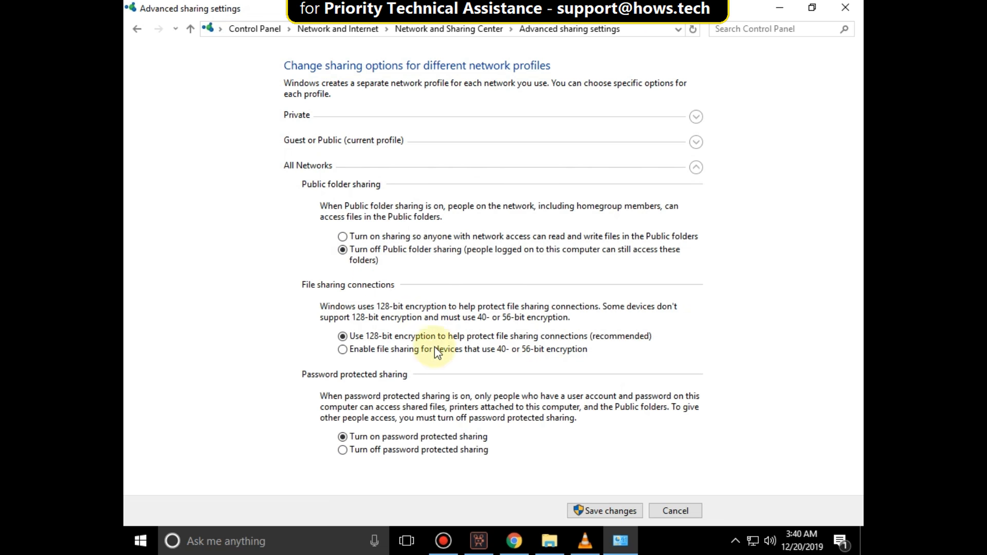
left_click(342, 236)
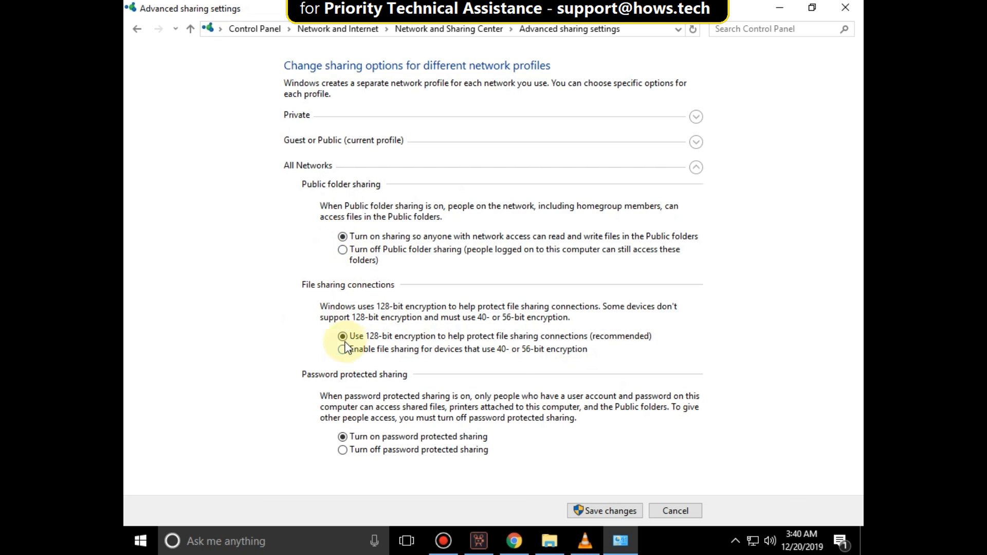
mouse_move(333, 459)
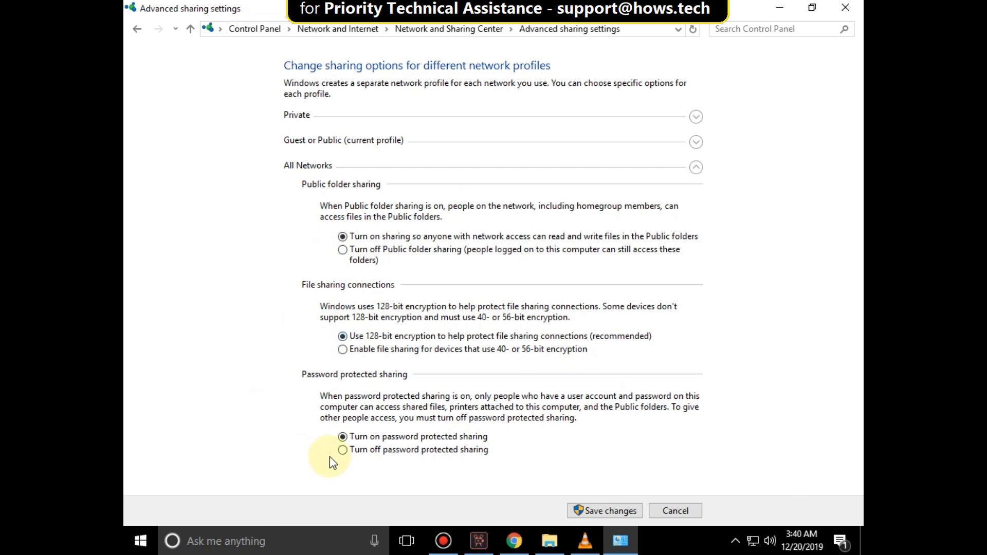
left_click(342, 449)
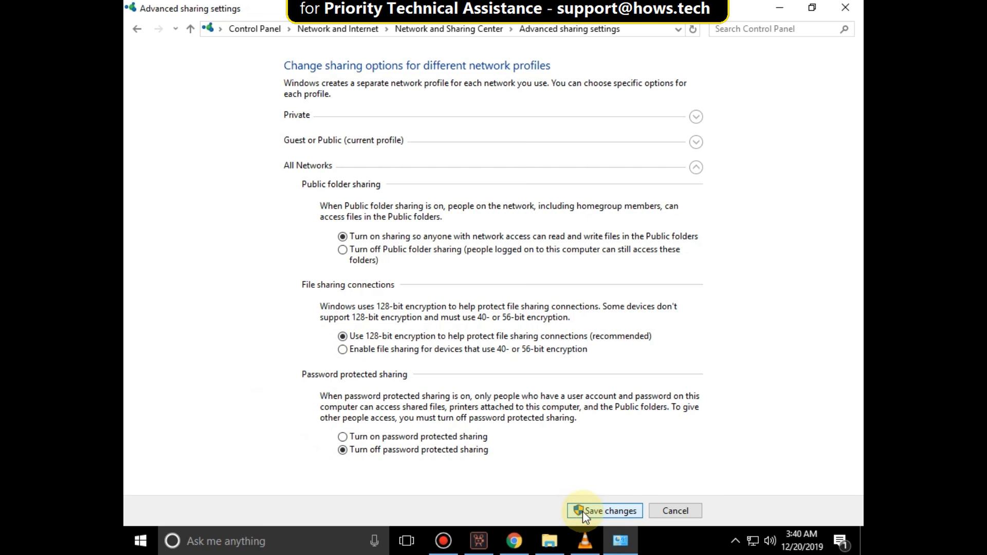
left_click(608, 510)
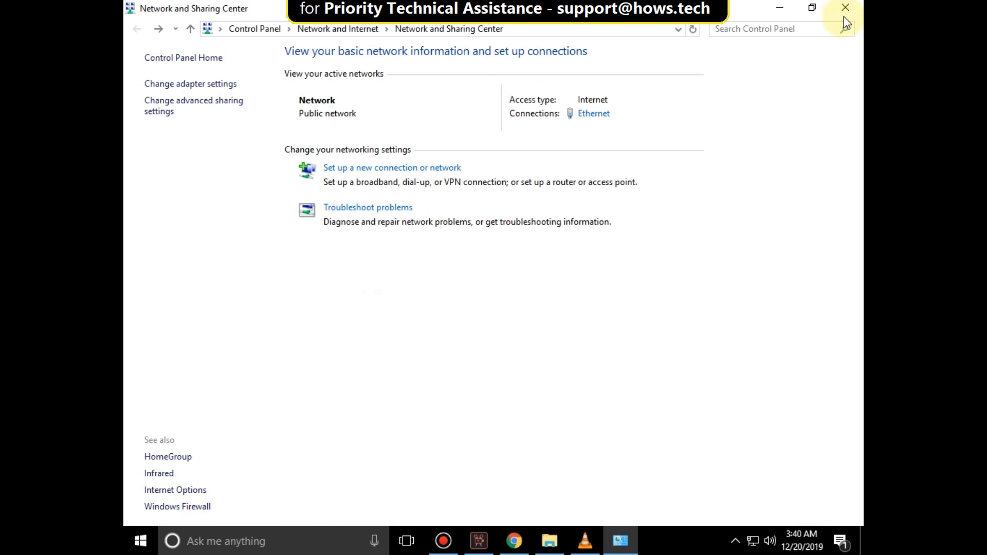
left_click(845, 7)
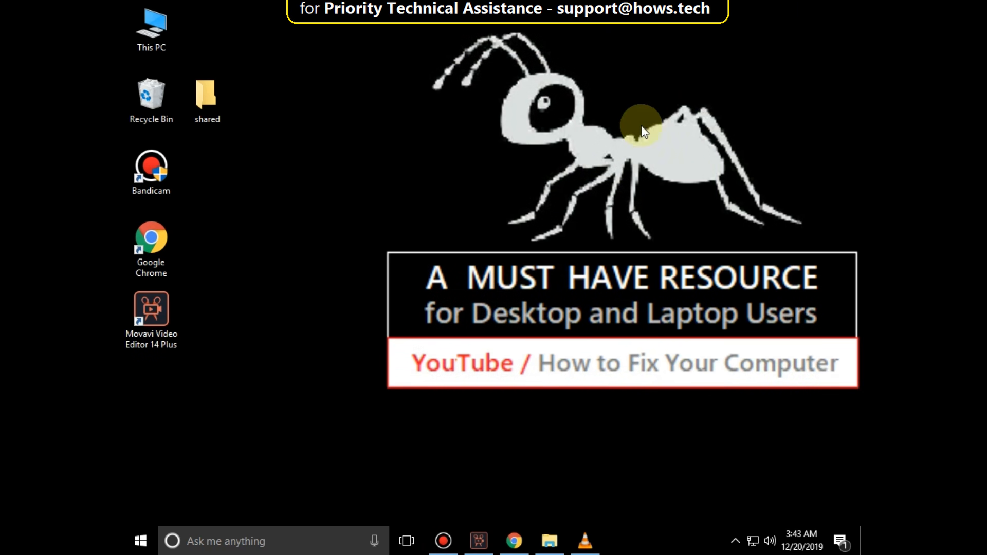
- Open the 'shared' folder's Properties, Sharing tab, and its Advanced Sharing dialog
left_click(207, 99)
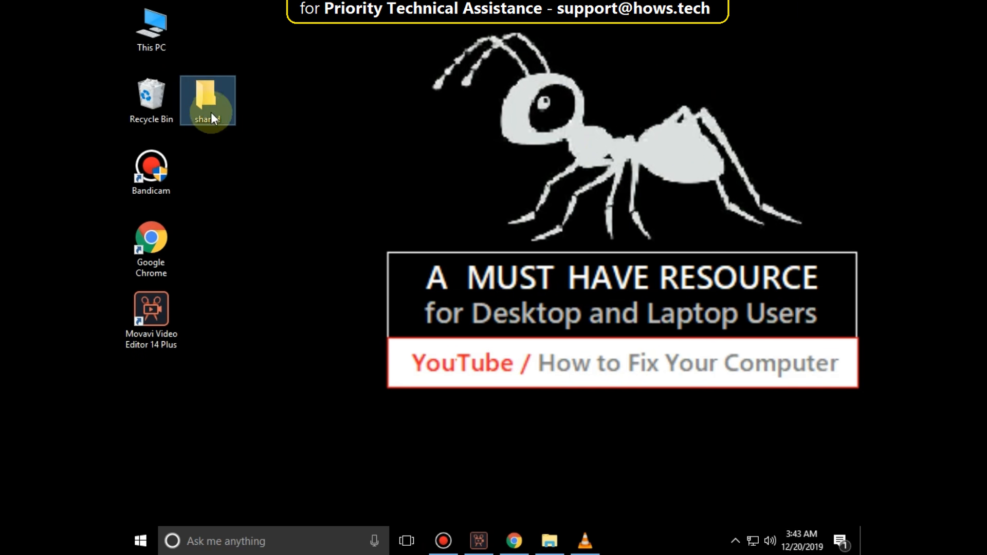
right_click(208, 101)
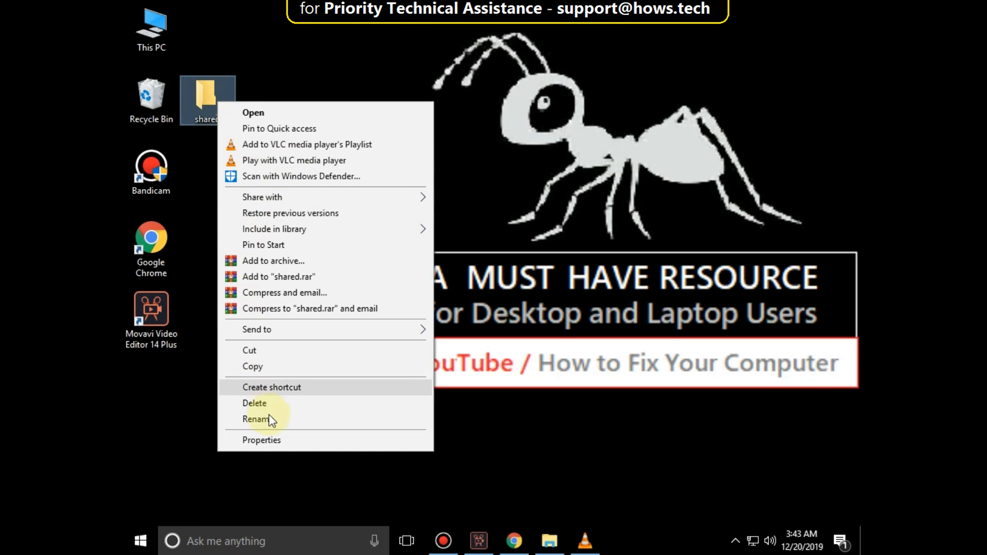
left_click(357, 265)
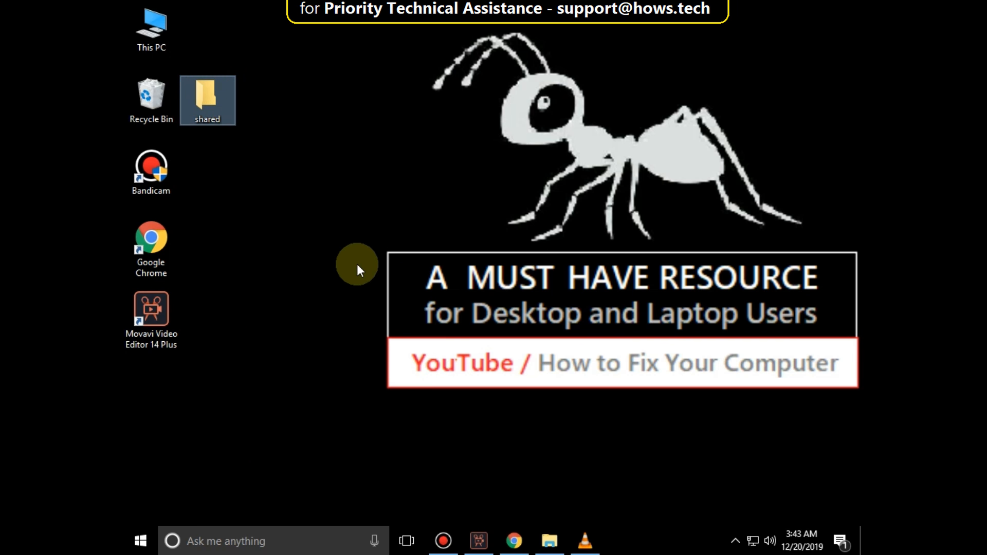
left_click(208, 99)
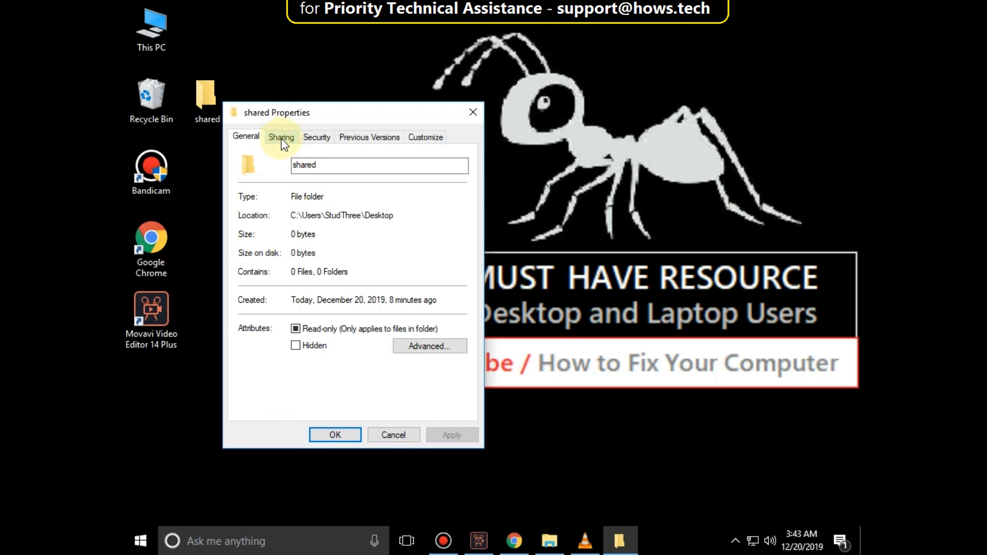
left_click(281, 137)
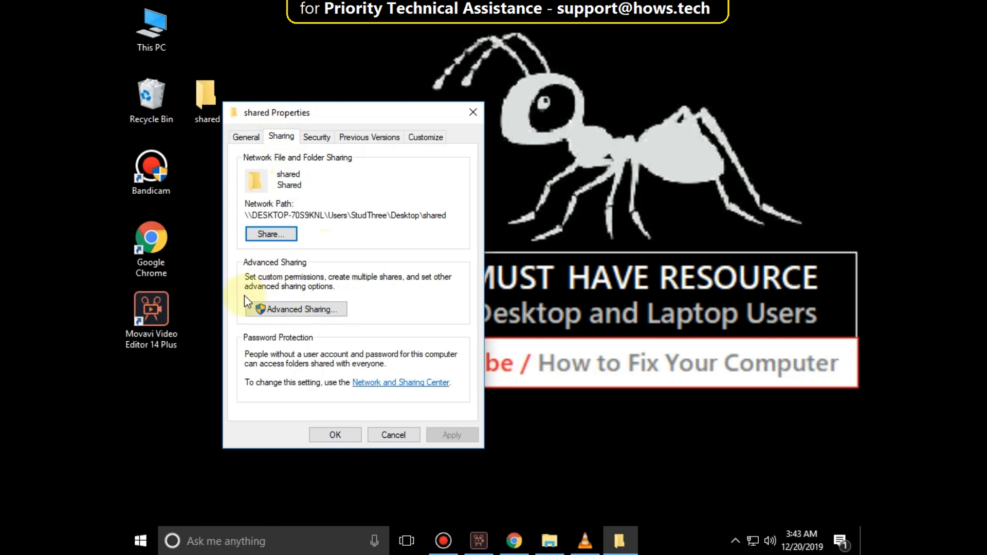
mouse_move(243, 315)
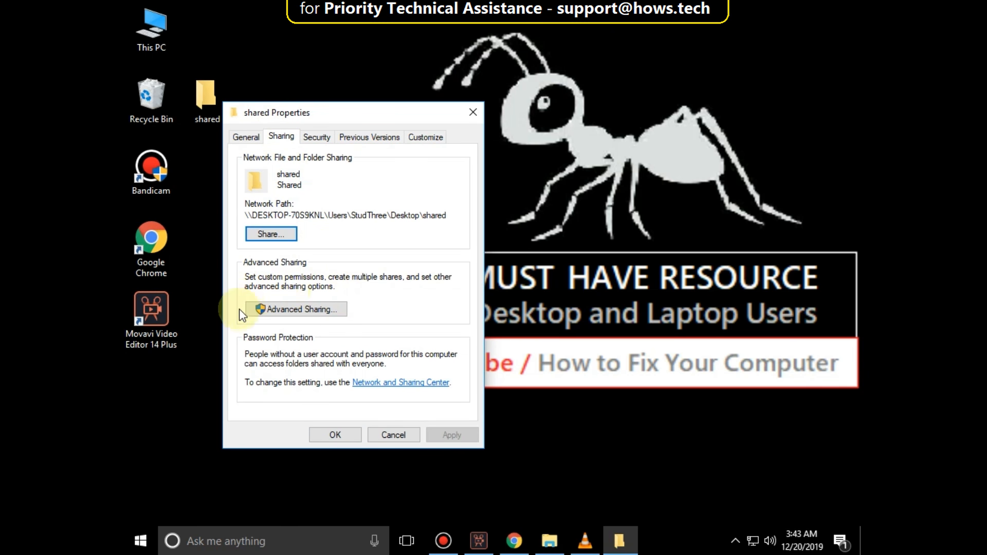
left_click(297, 309)
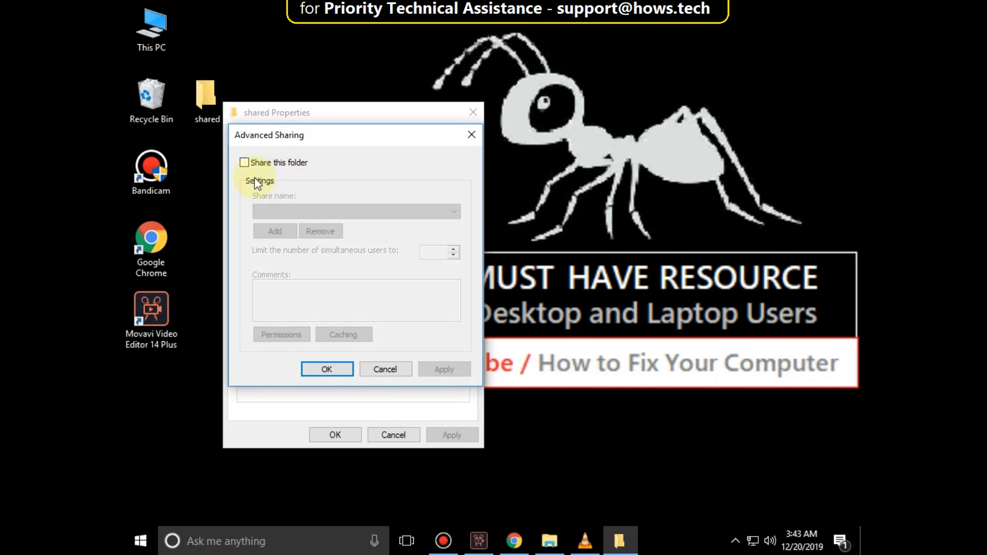
- Share the folder and grant Everyone Full Control in its share permissions
left_click(244, 163)
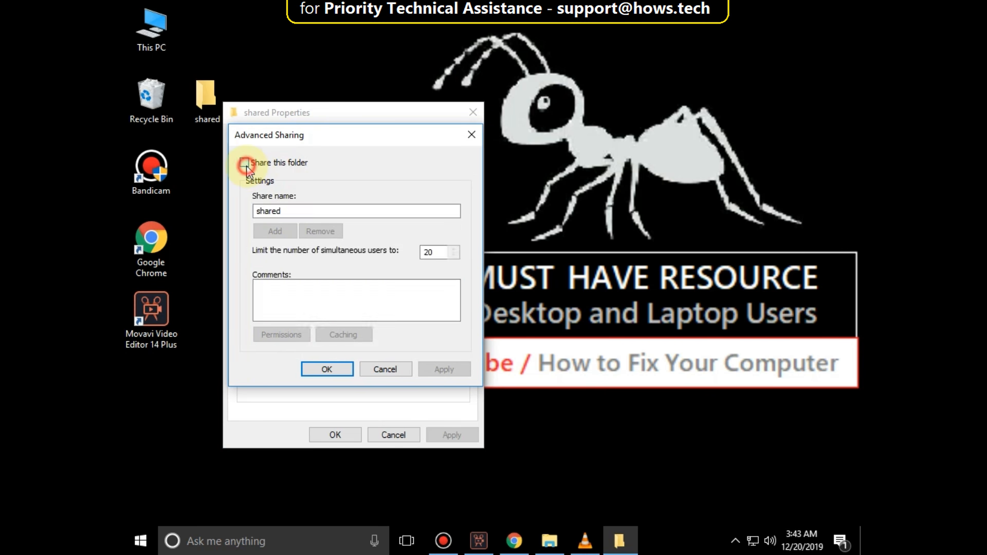
left_click(244, 162)
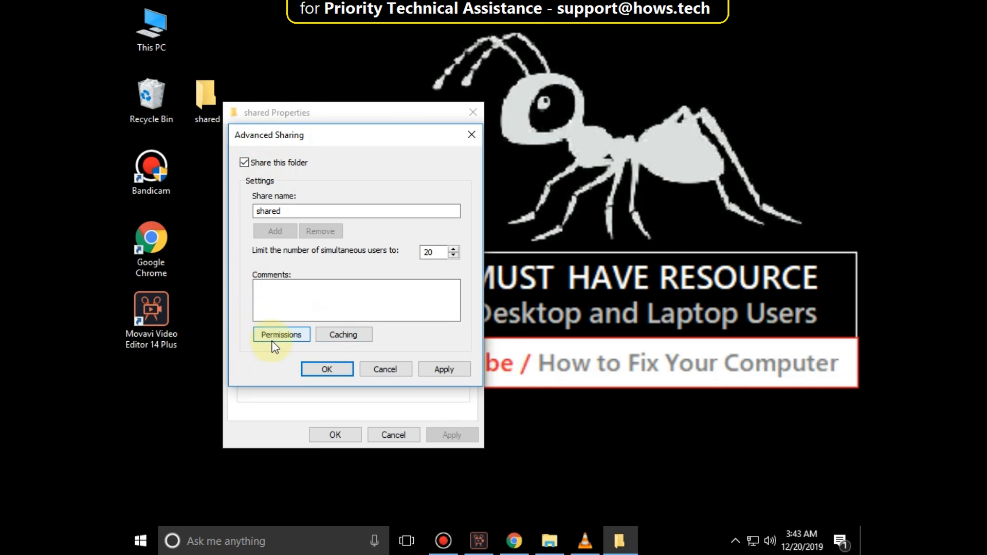
left_click(281, 335)
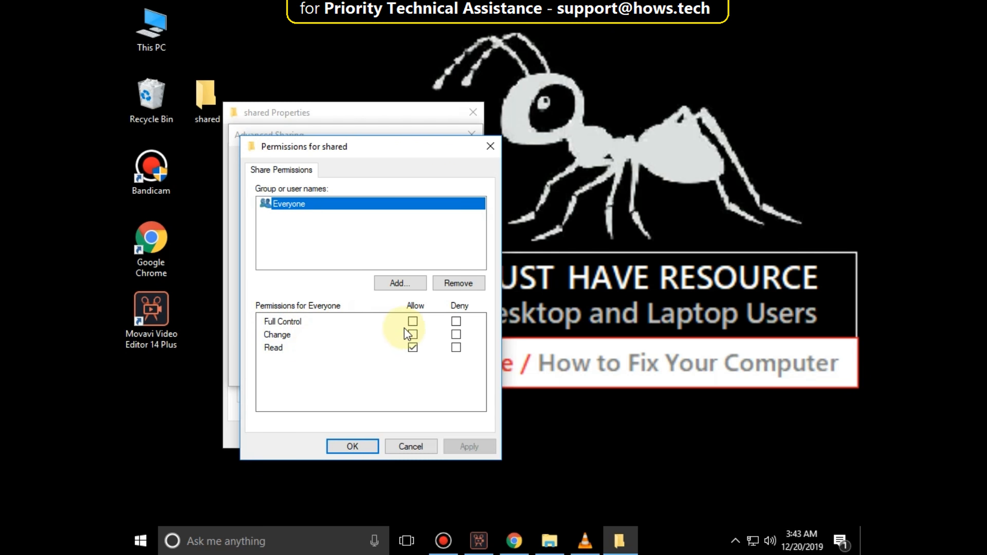
left_click(412, 322)
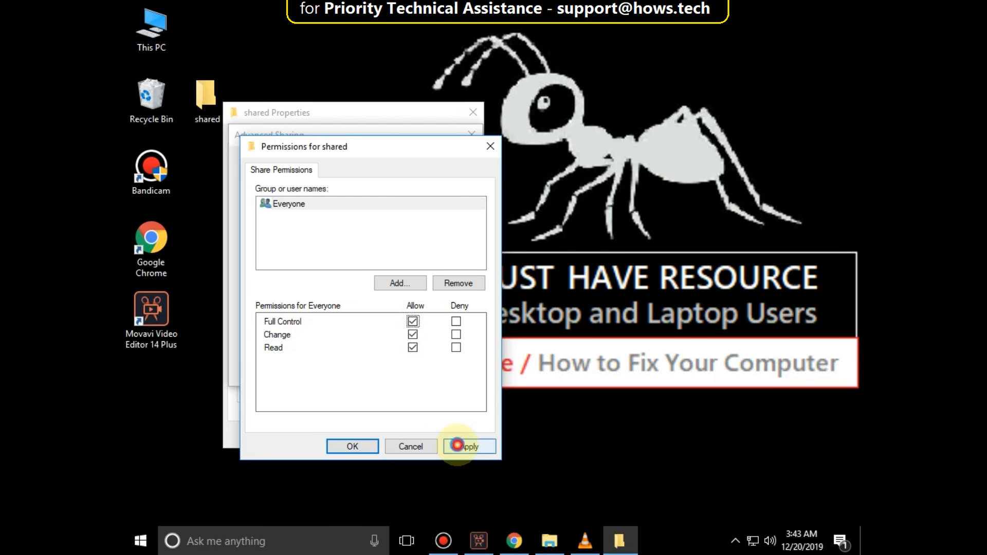
left_click(351, 446)
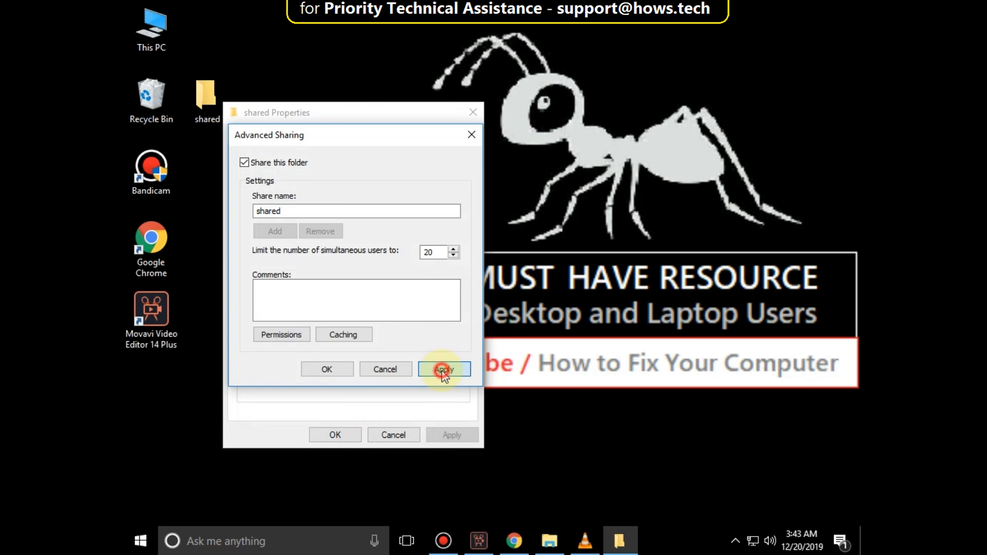
left_click(327, 369)
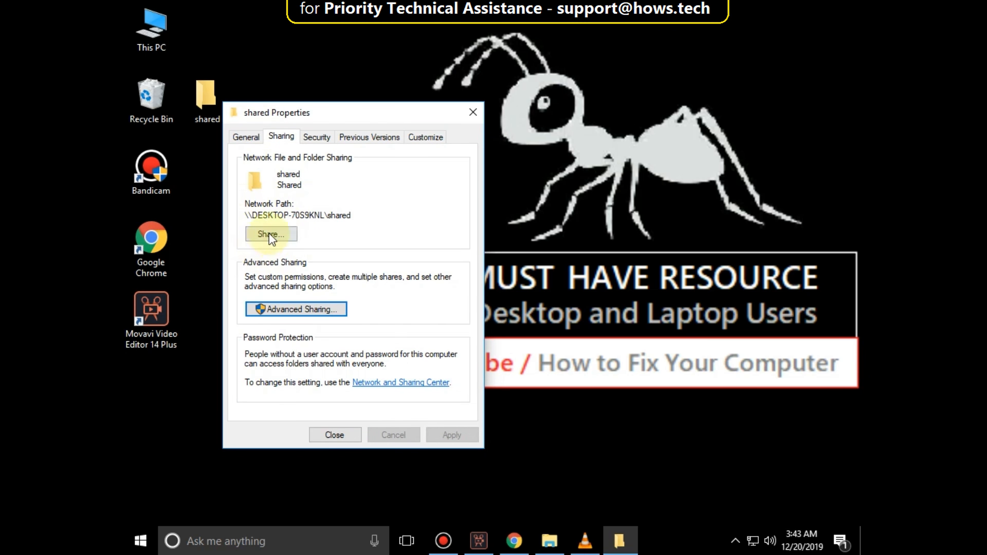
- Add Everyone to the folder's File Sharing list with Read/Write permission
left_click(271, 234)
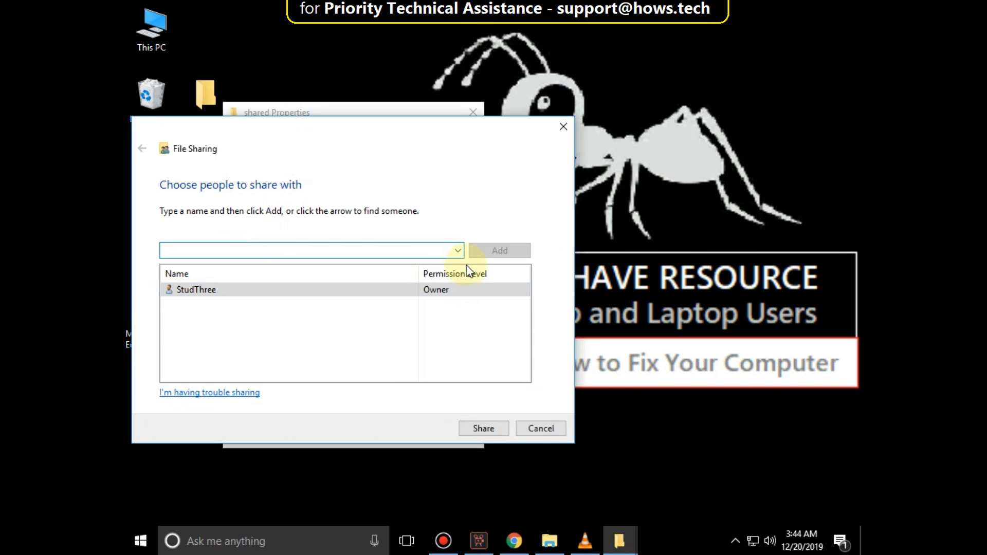
left_click(458, 250)
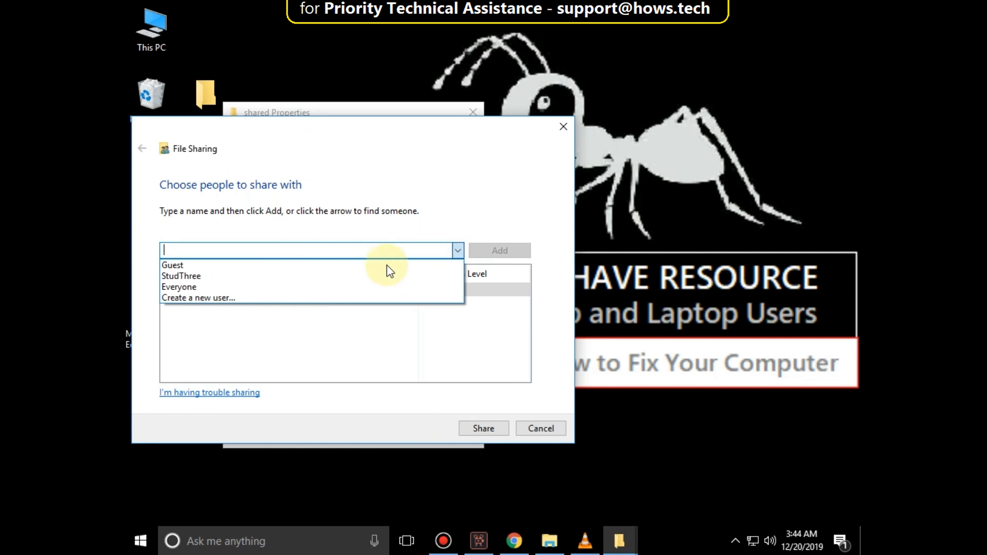
left_click(179, 286)
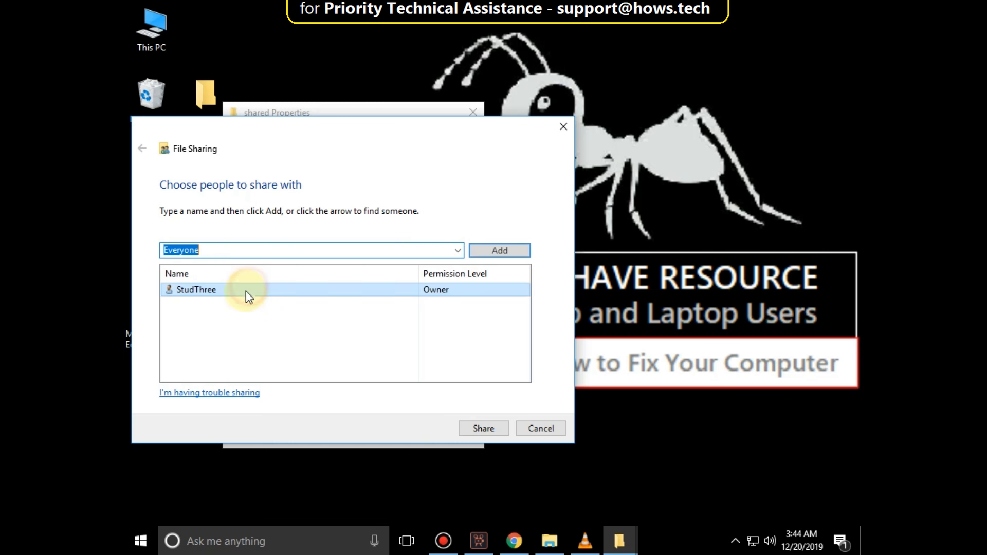
left_click(499, 250)
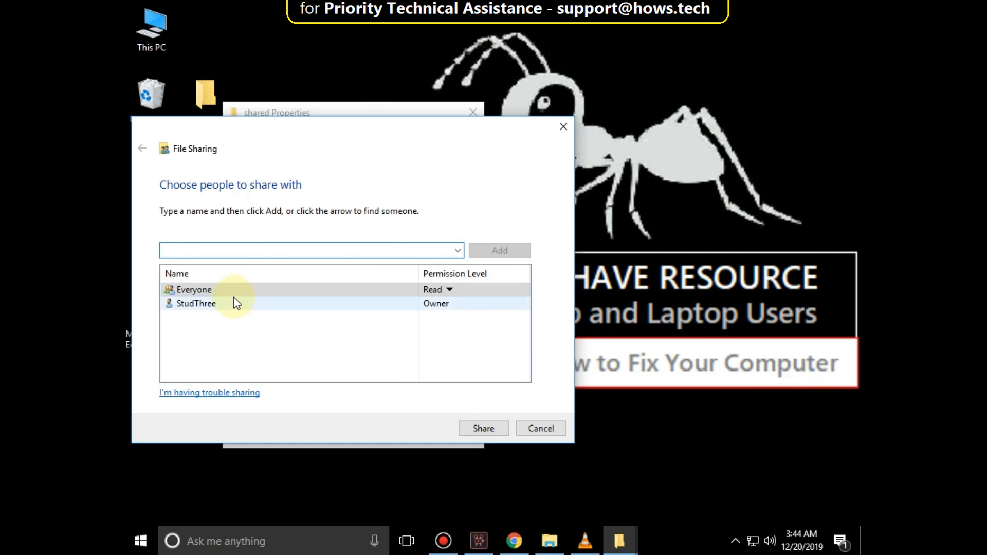
left_click(449, 290)
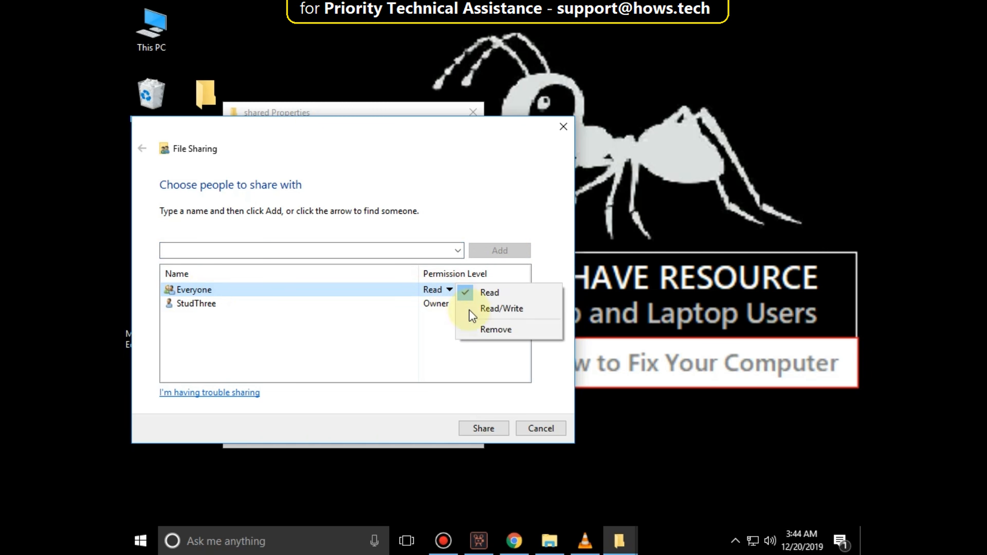
left_click(501, 308)
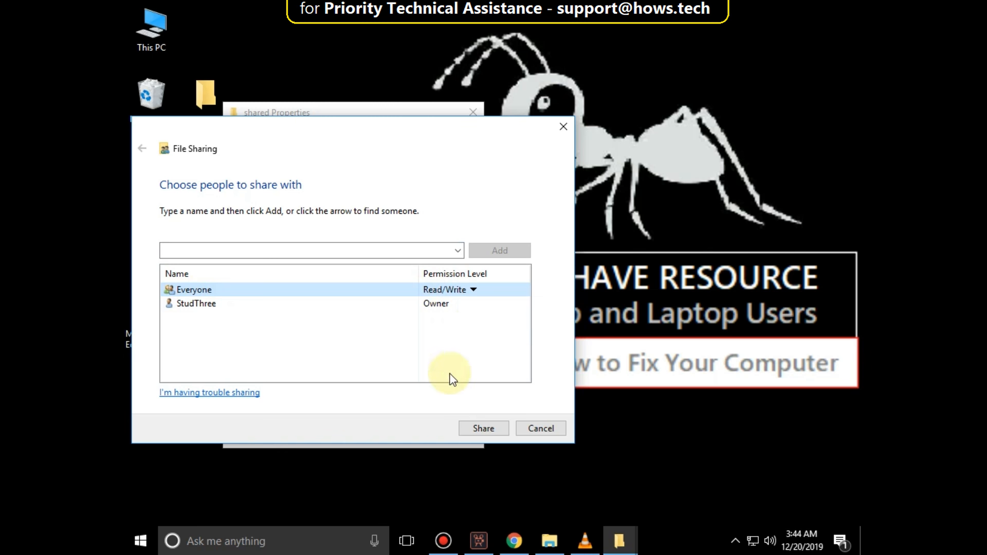
- Share the folder, finish sharing, and close the folder's Properties
left_click(483, 428)
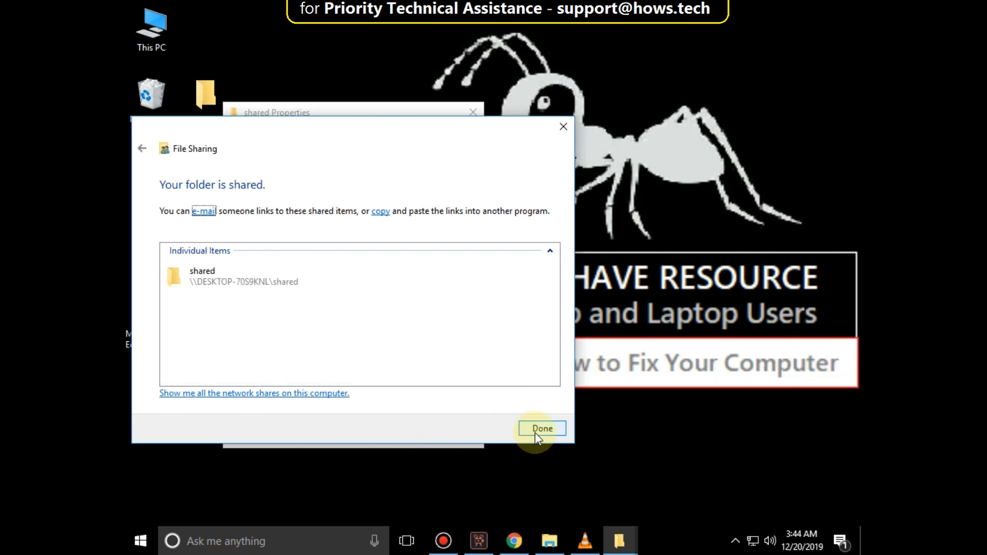
left_click(541, 429)
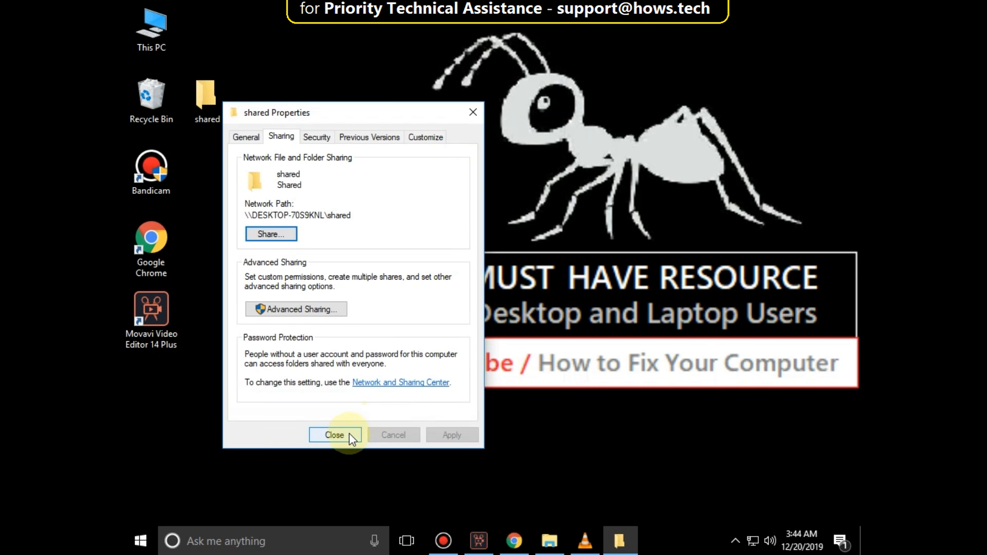
left_click(334, 435)
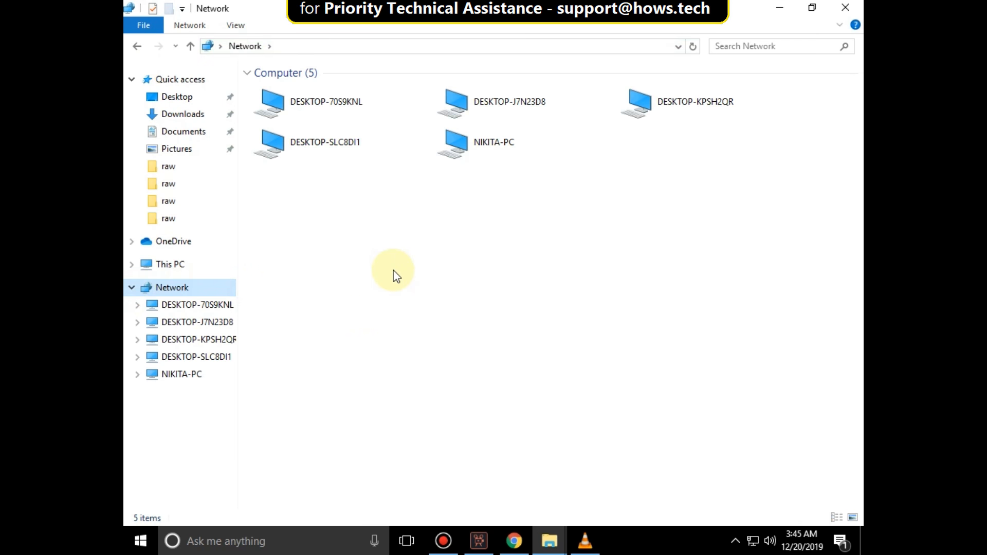
- Open the DESKTOP-70S9KNL computer in Network, then start a Windows search
left_click(326, 101)
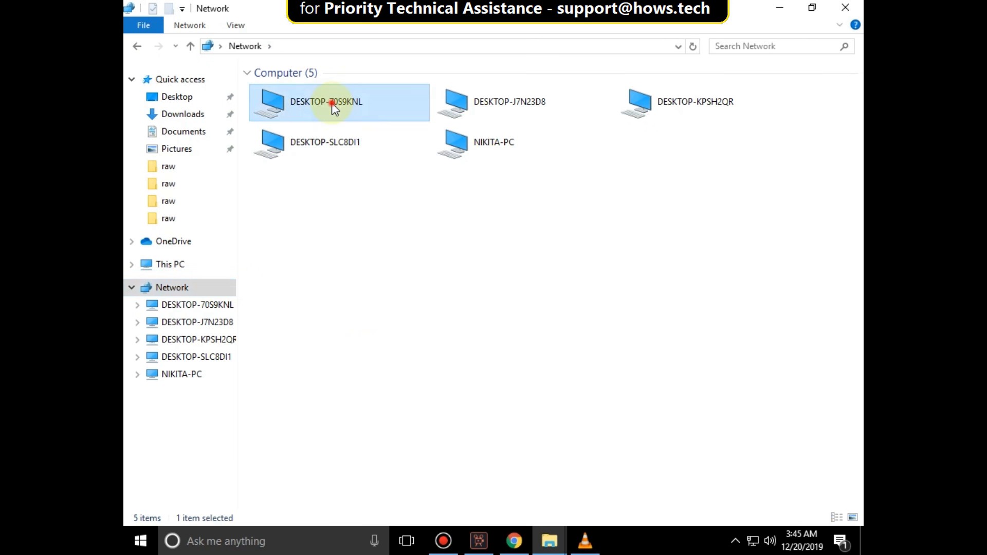
double_click(325, 101)
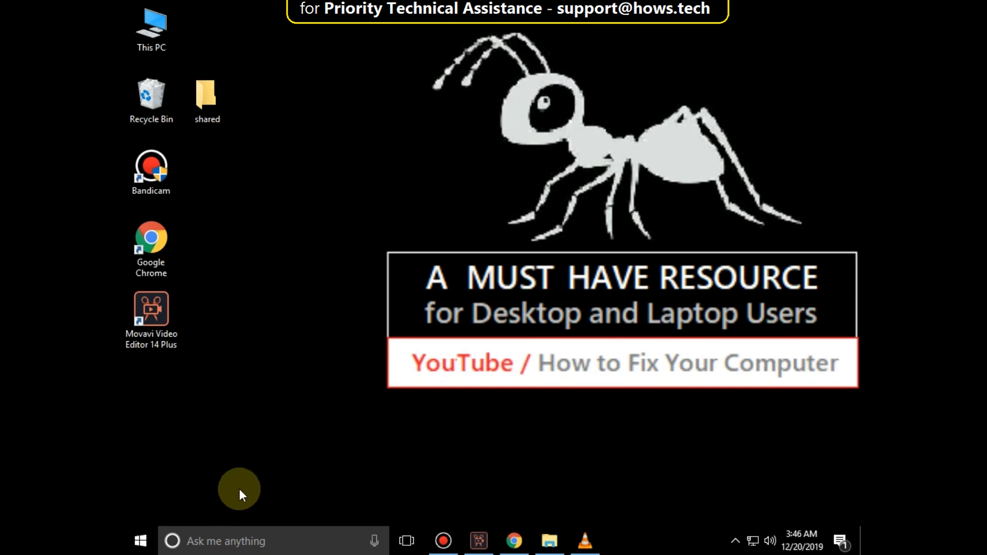
left_click(226, 541)
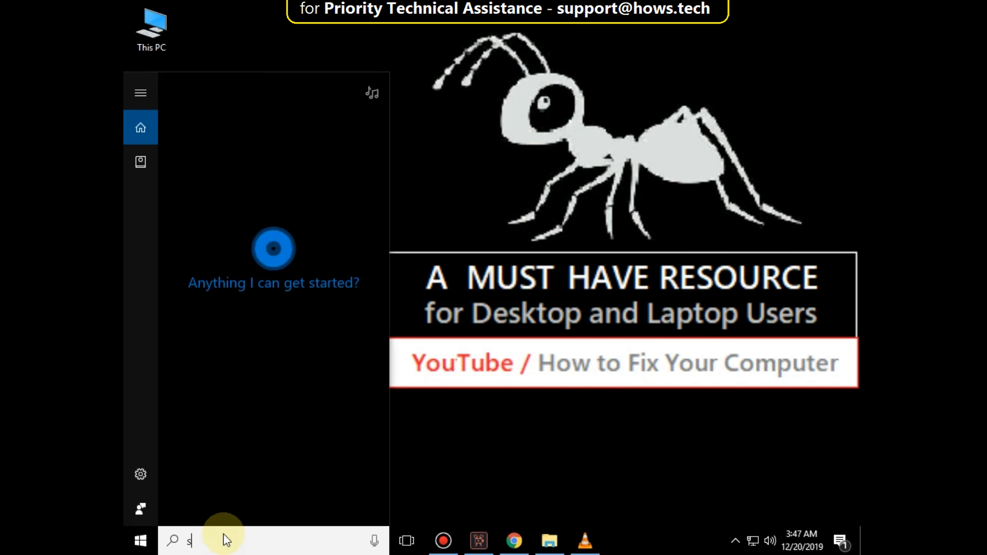
- Search for 'services' and launch the Services app from the results
type("err")
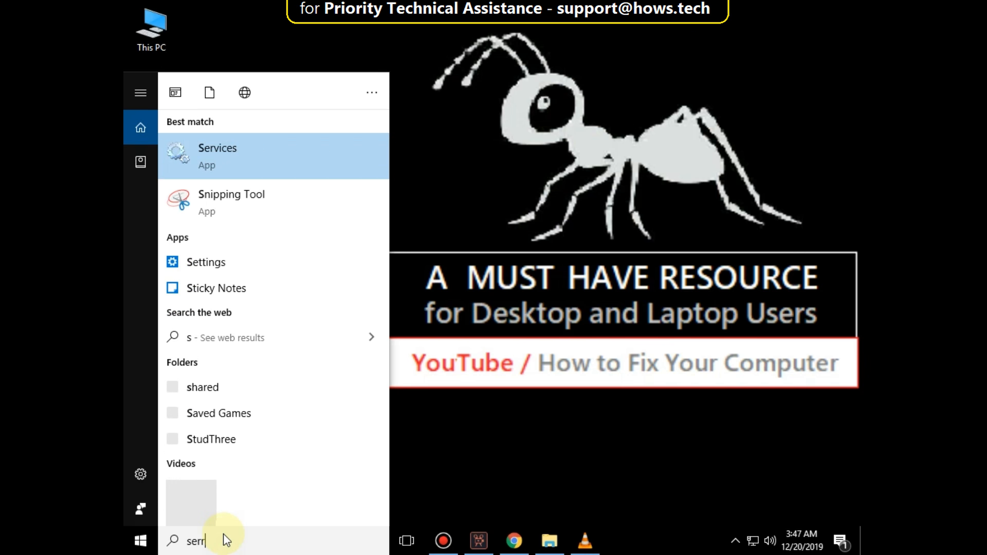
type("ervices")
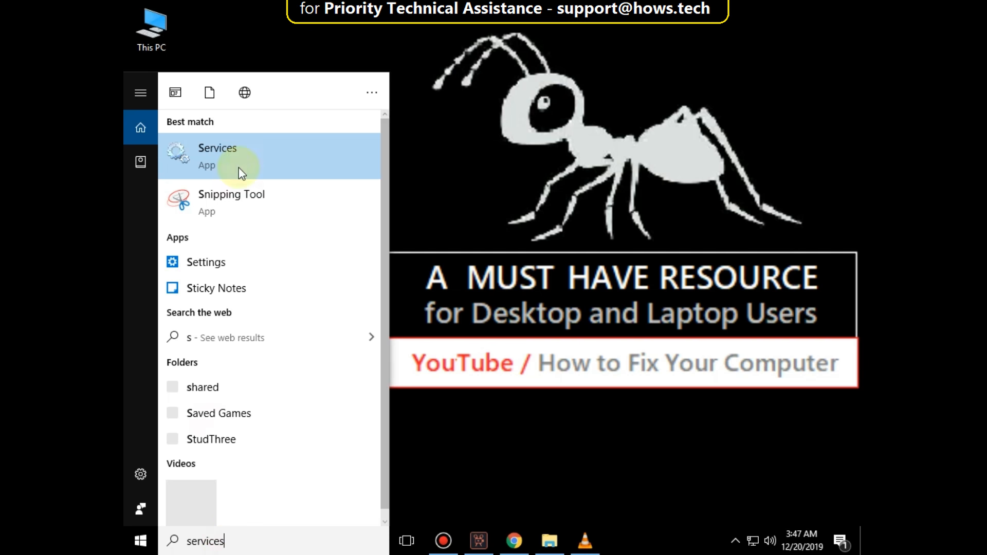
left_click(217, 157)
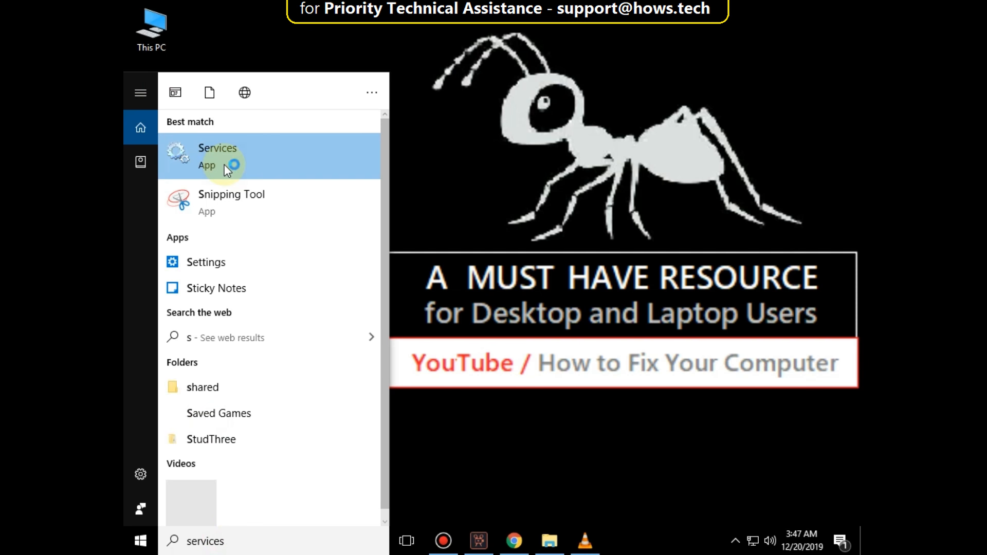
left_click(217, 156)
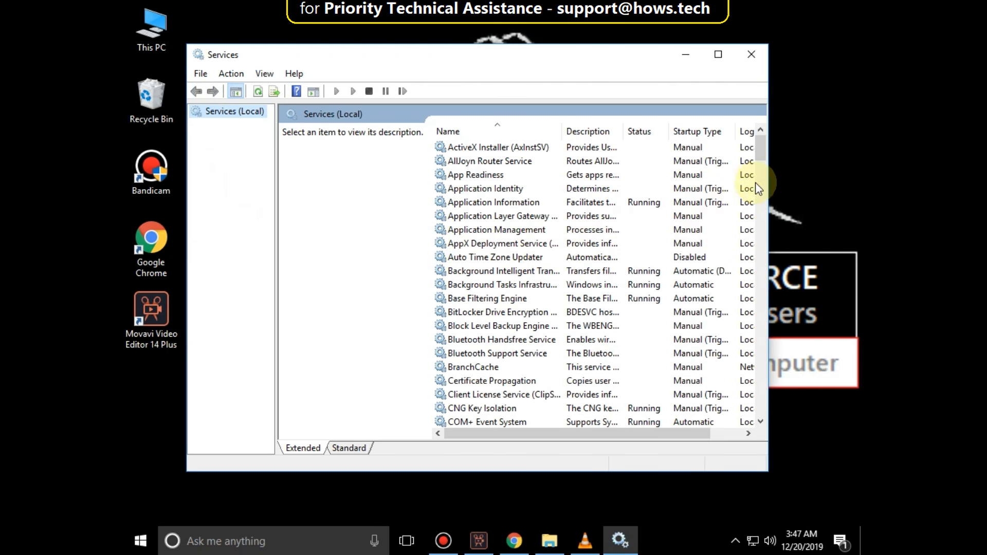
- Set SSDP Discovery's startup type to Automatic and confirm with OK
scroll("down", 3)
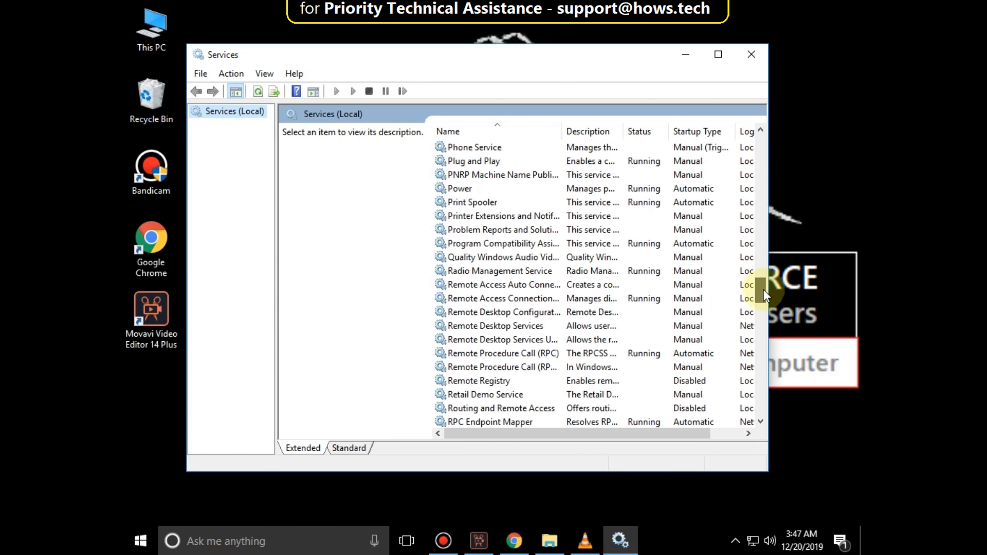
scroll("down", 3)
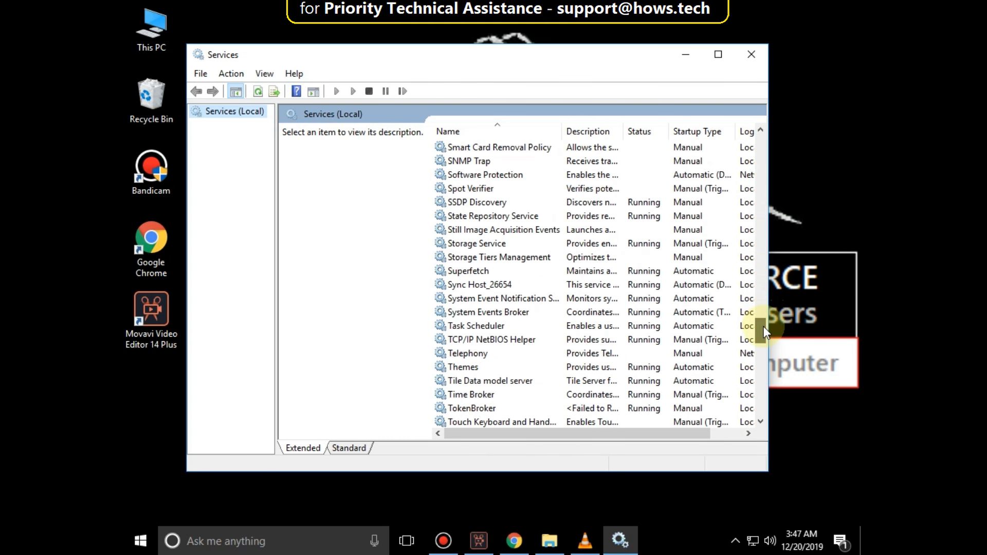
mouse_move(479, 207)
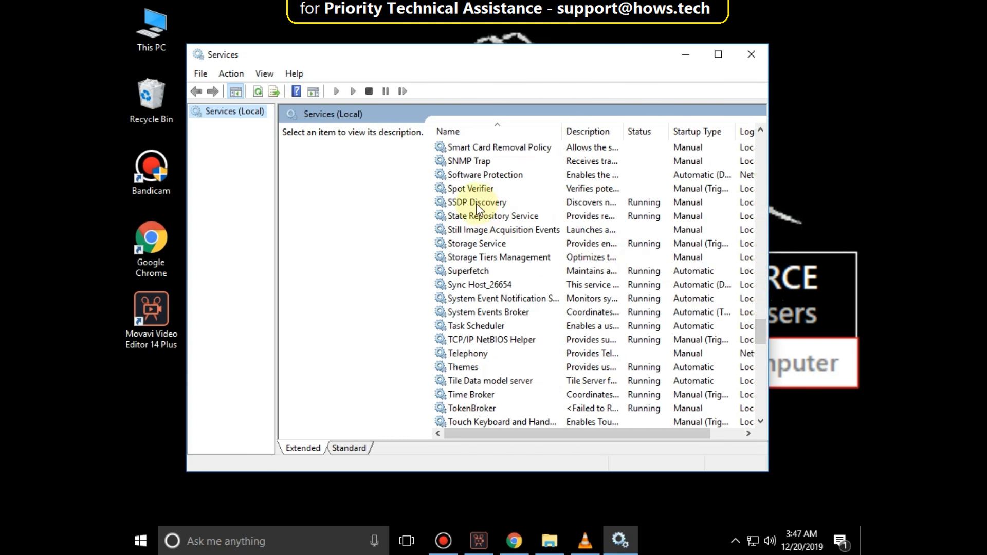
double_click(477, 202)
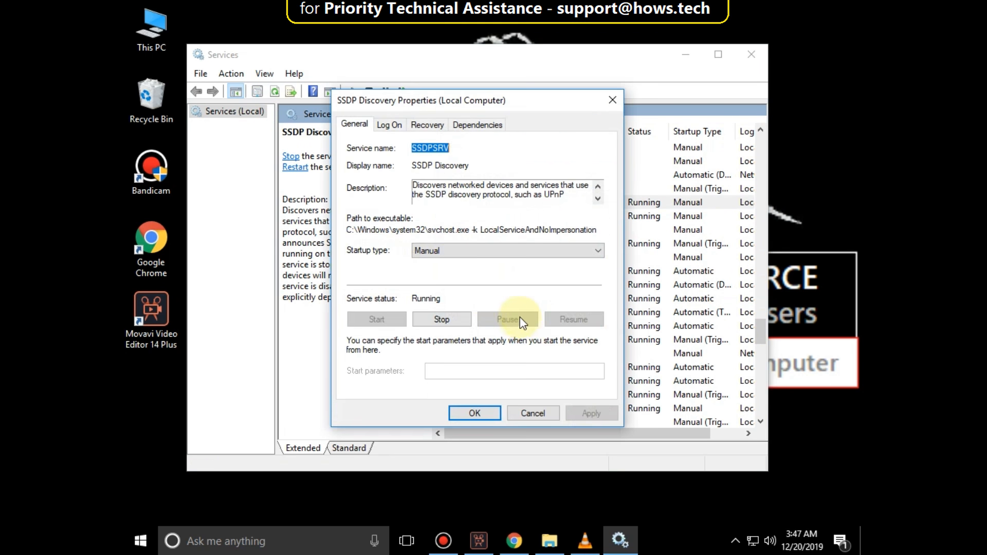
left_click(507, 250)
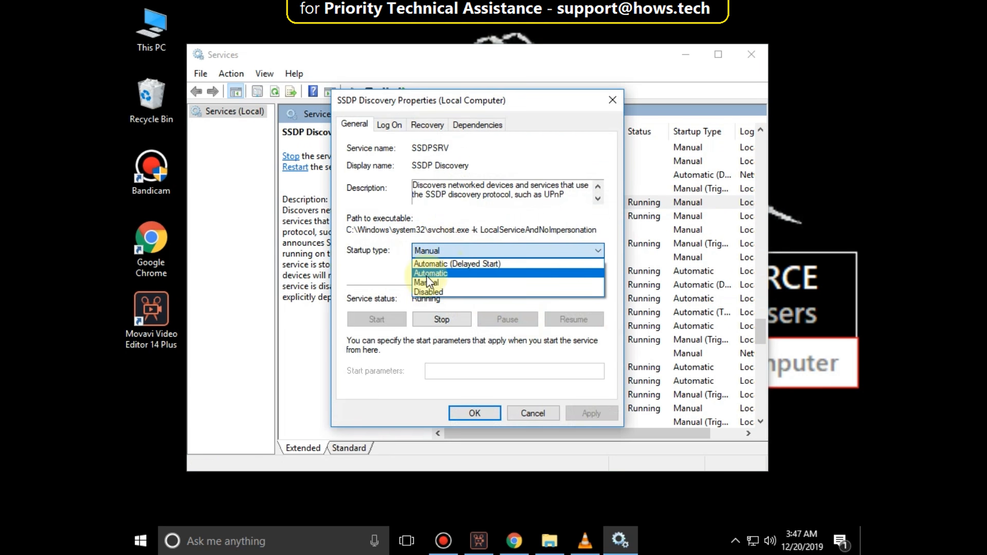
left_click(431, 273)
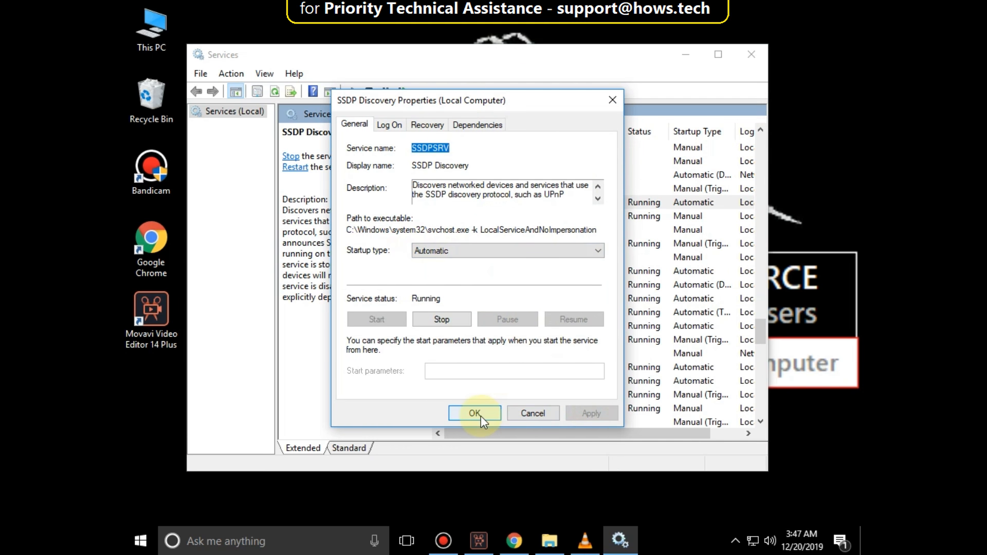
left_click(475, 413)
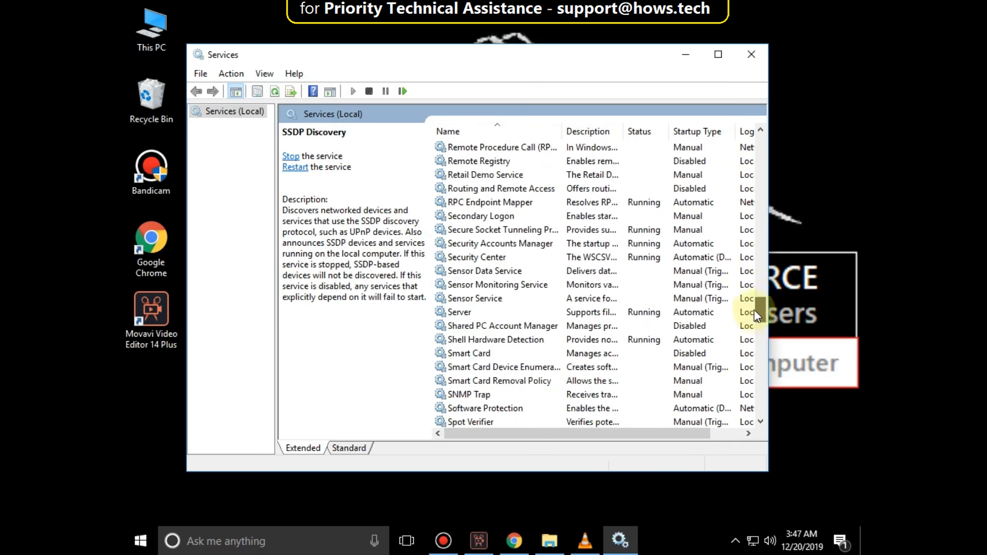
- Set the UPnP Device Host service's startup type to Automatic
scroll("down", 3)
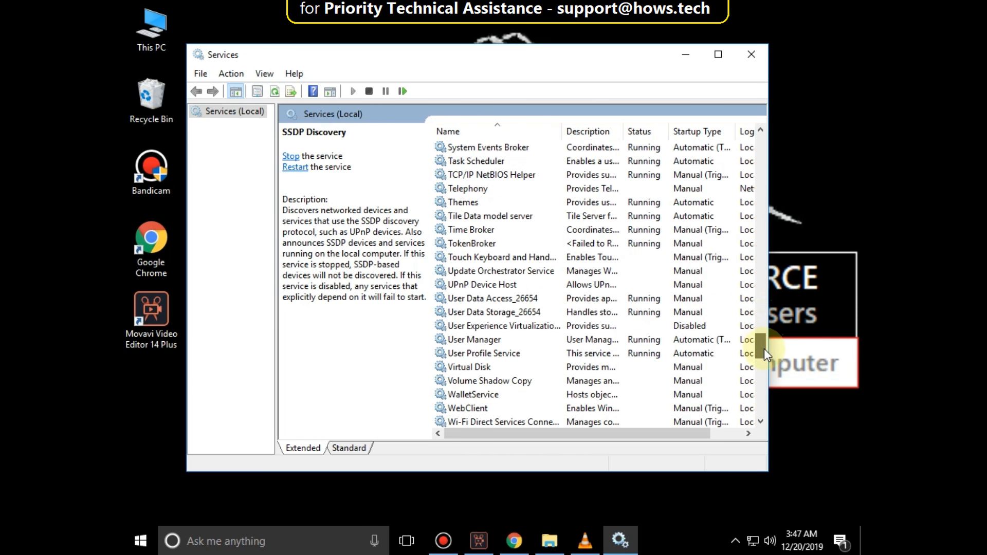
right_click(482, 284)
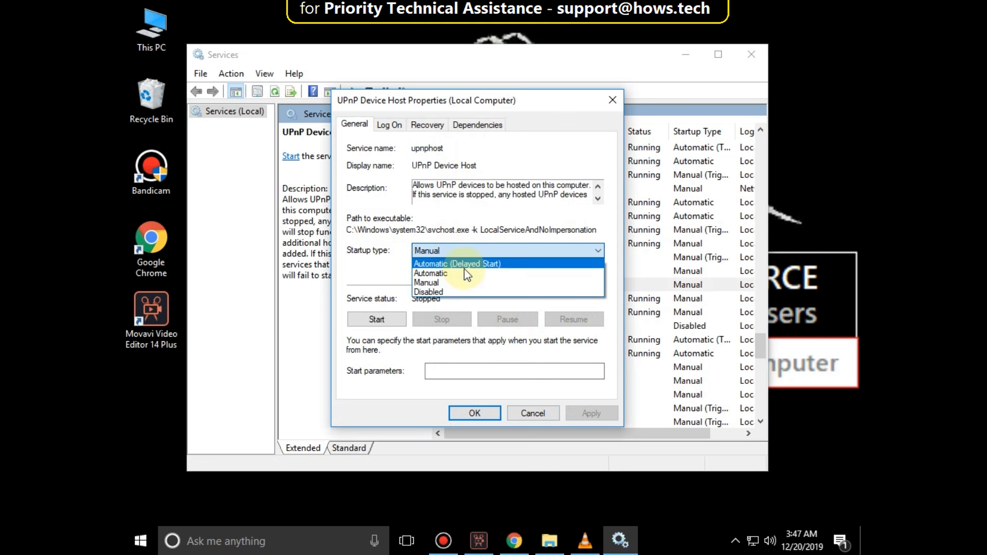
left_click(431, 273)
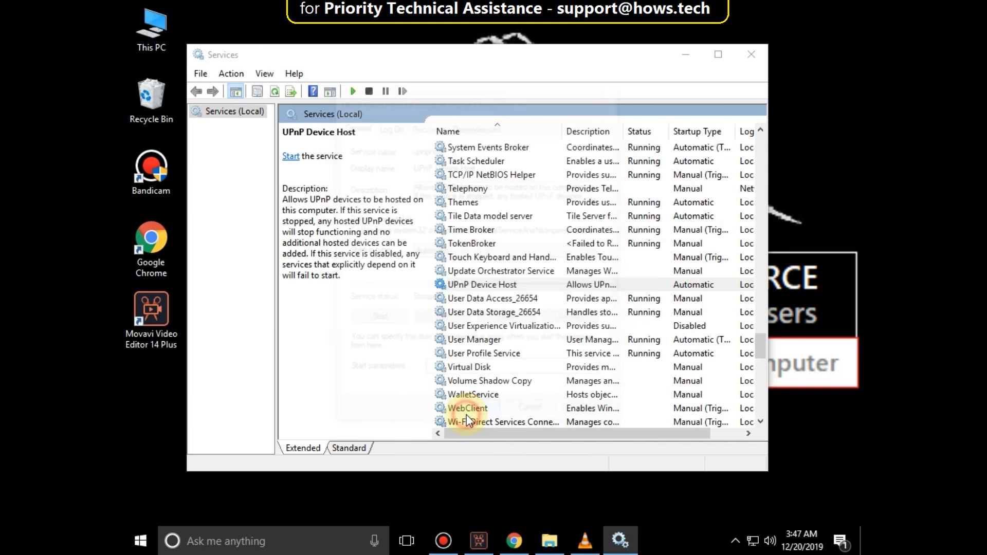
left_click(483, 284)
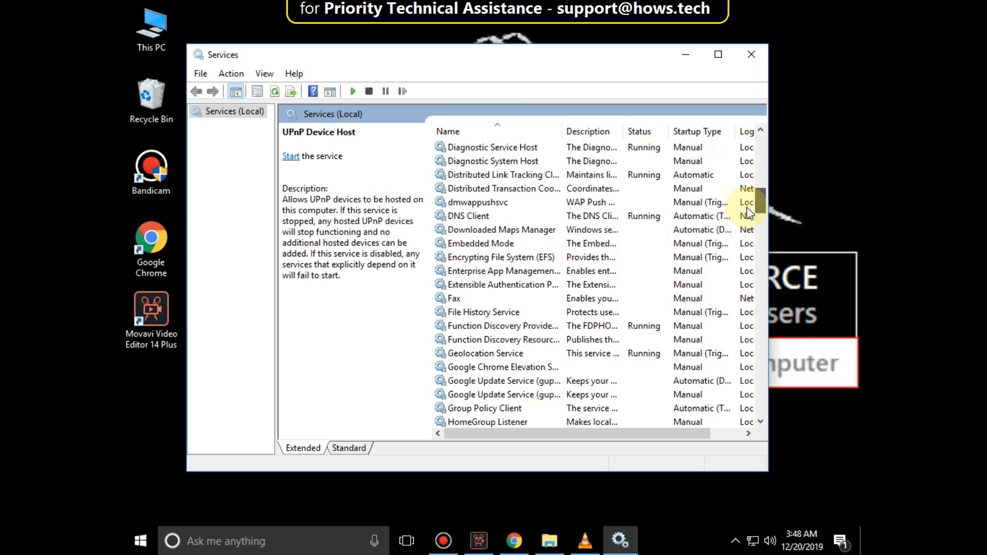
- Set the Function Discovery Provider Host service's startup type to Automatic
left_click(502, 326)
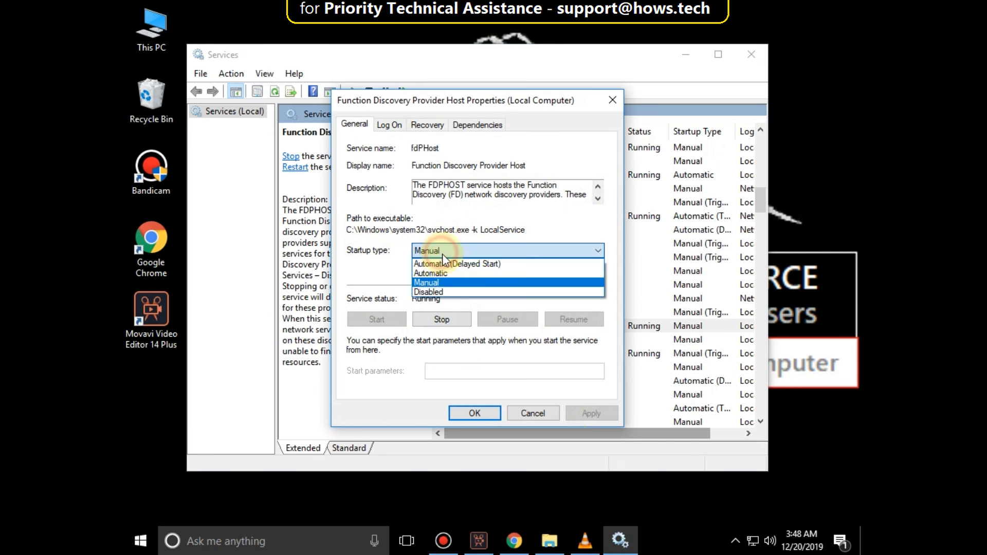
left_click(430, 273)
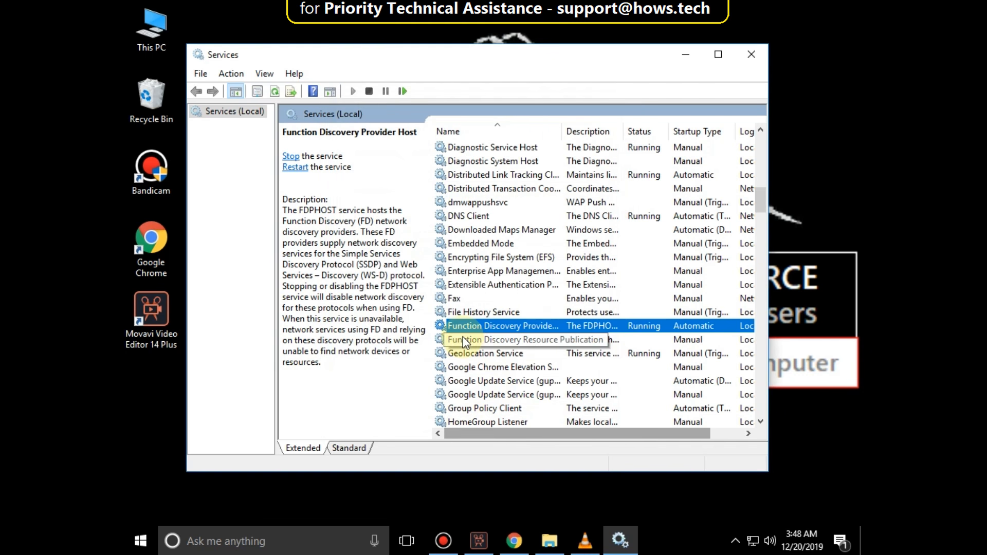
- Set Function Discovery Resource Publication's startup type to Automatic, applying and confirming the change
left_click(525, 340)
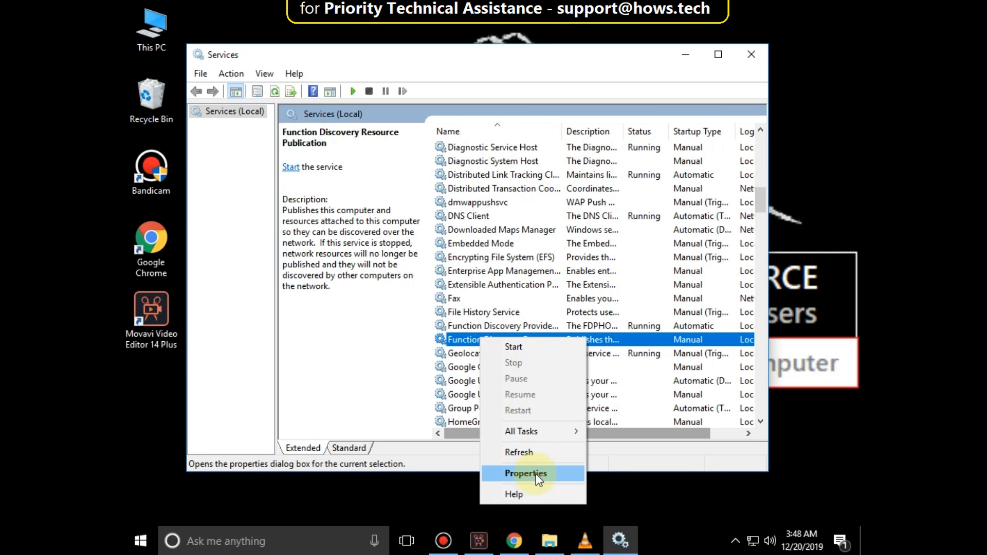
left_click(525, 474)
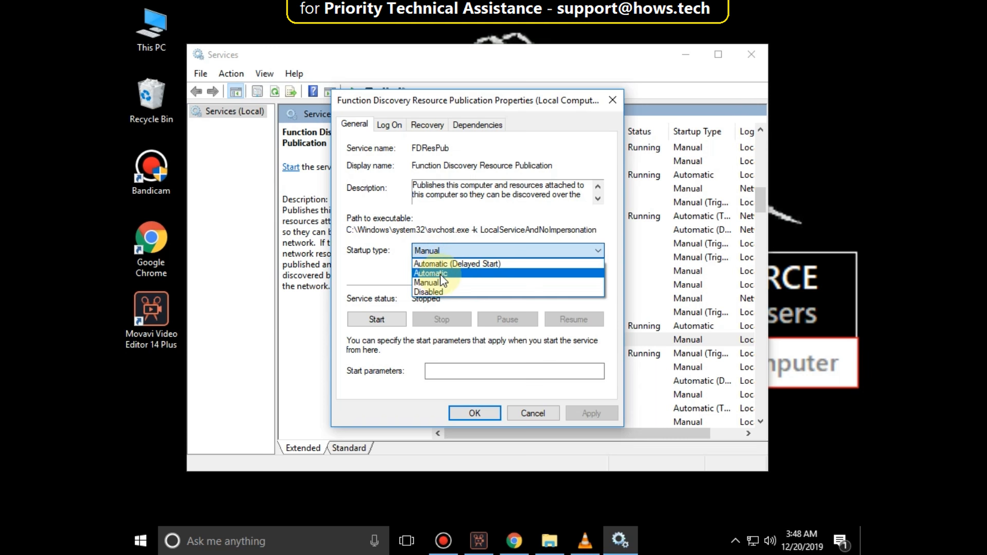
left_click(431, 272)
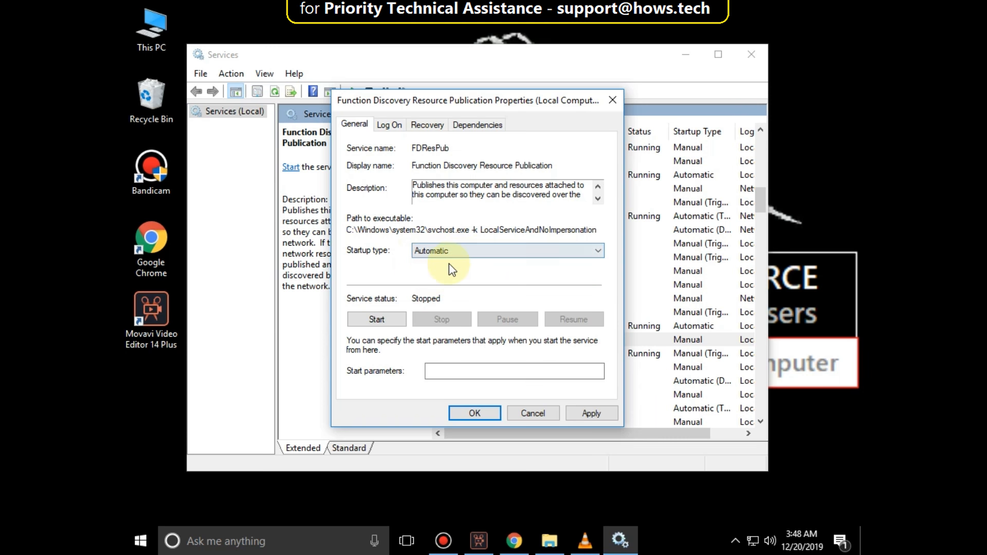
left_click(474, 413)
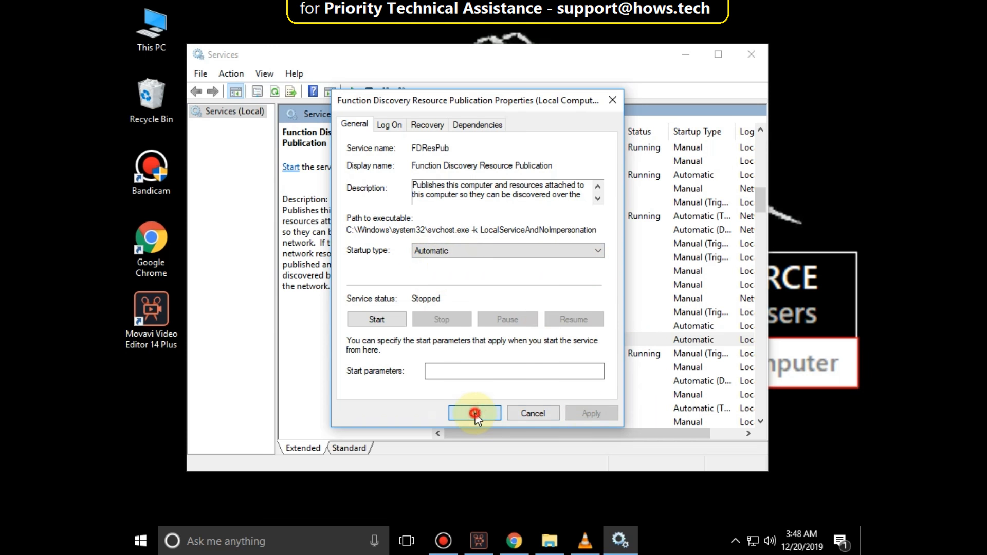
left_click(474, 413)
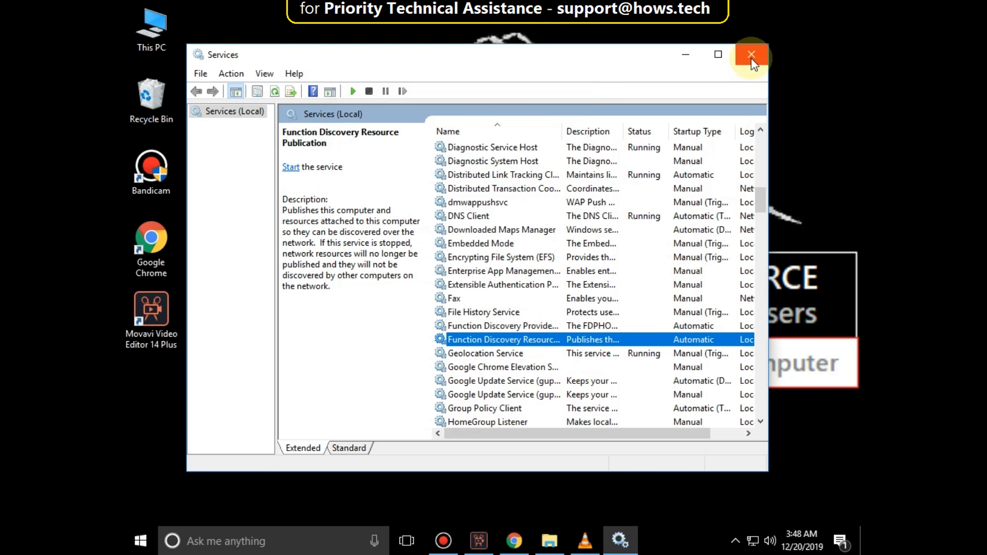